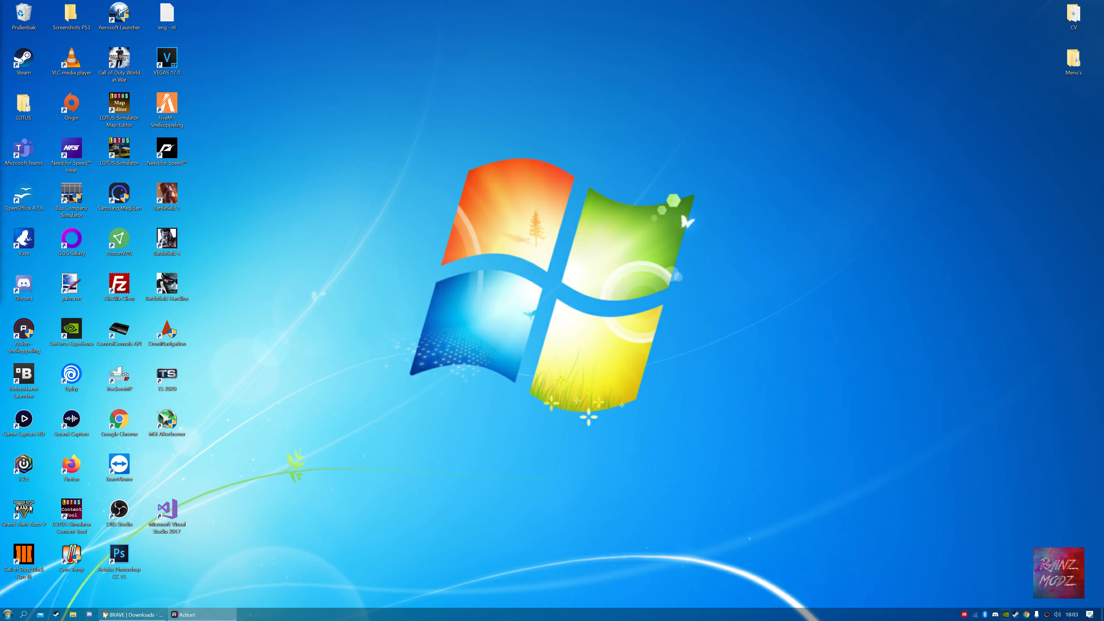
- Restore the browser showing the bravecheats.com Downloads page with the 7.0.0 changelog
{"action": "left_click", "coordinate": [130, 614]}
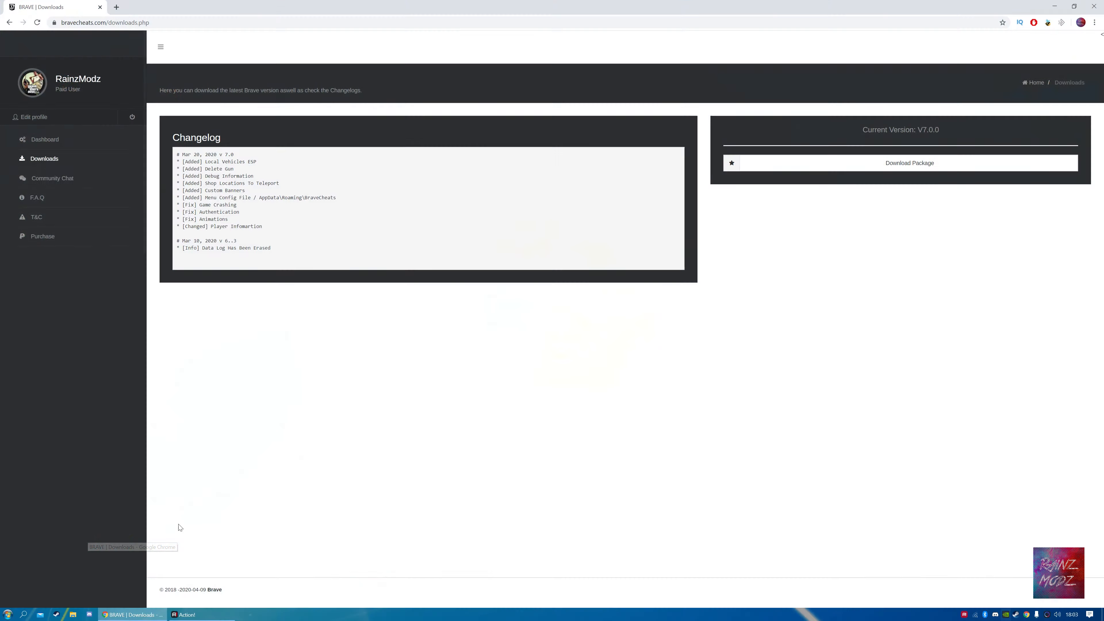
{"action": "left_click", "coordinate": [105, 22]}
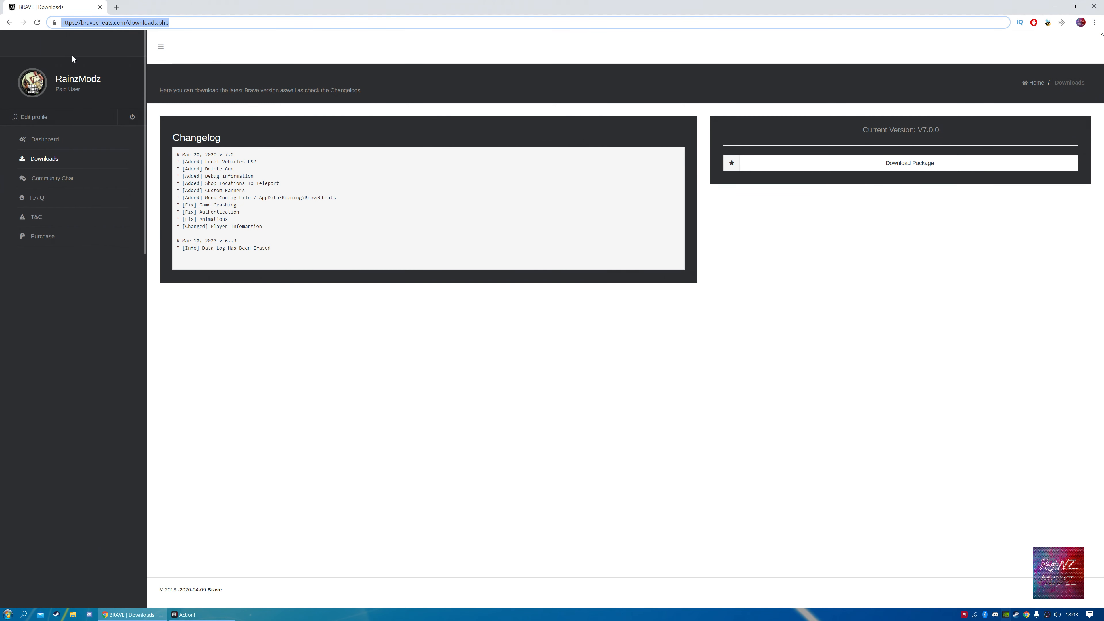
{"action": "mouse_move", "coordinate": [41, 162]}
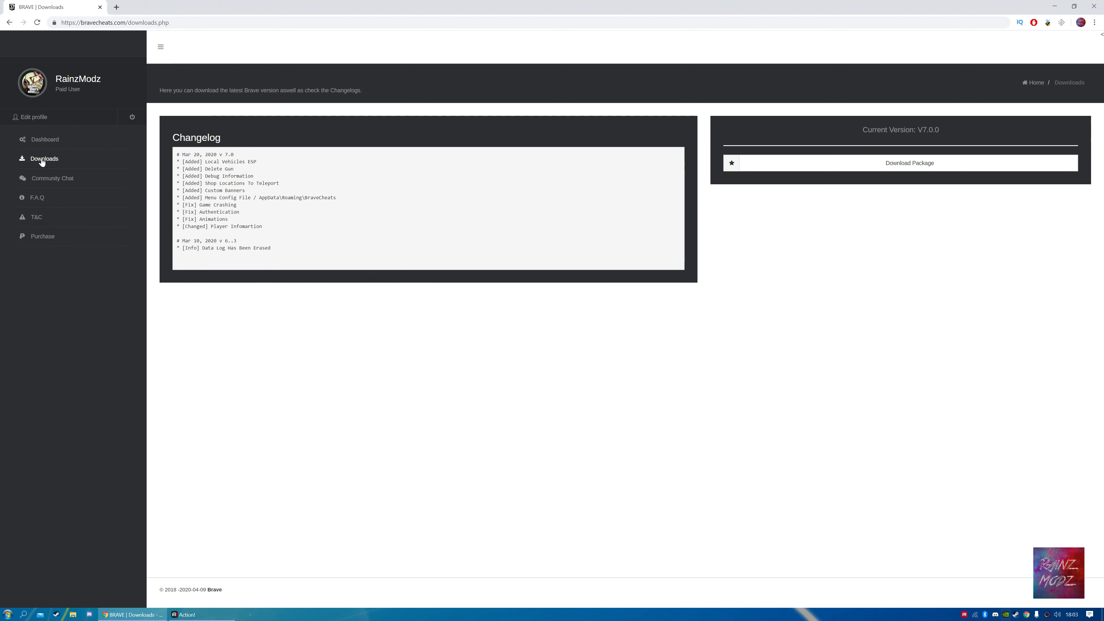
{"action": "mouse_move", "coordinate": [750, 164]}
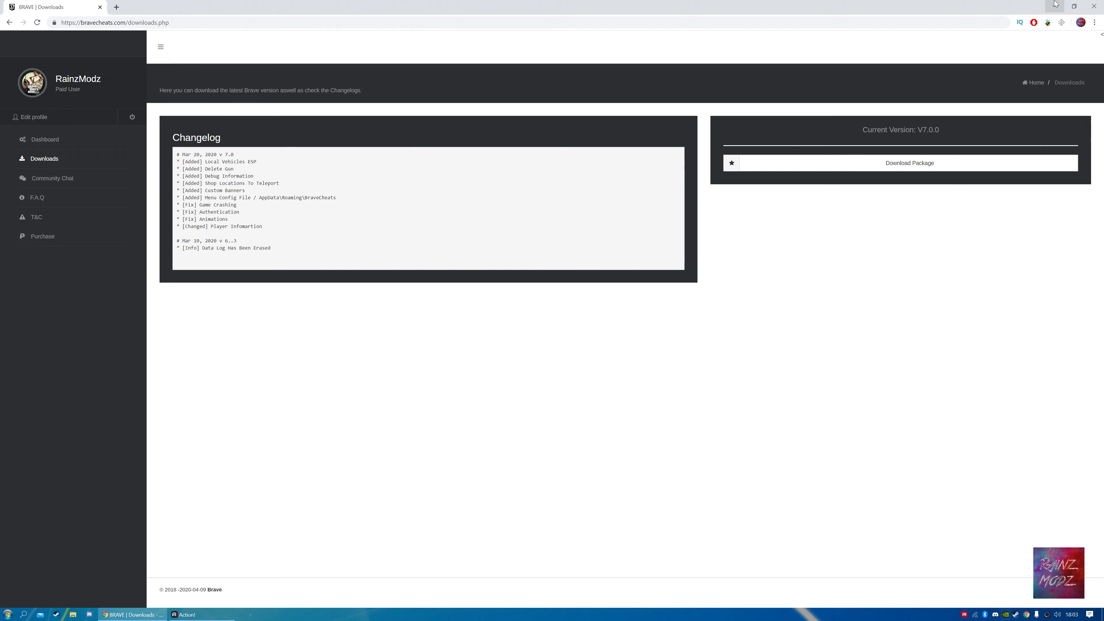
- Extract the BraveCheats archive into the Menu's > Brave Cheats folder
{"action": "left_click", "coordinate": [1054, 6]}
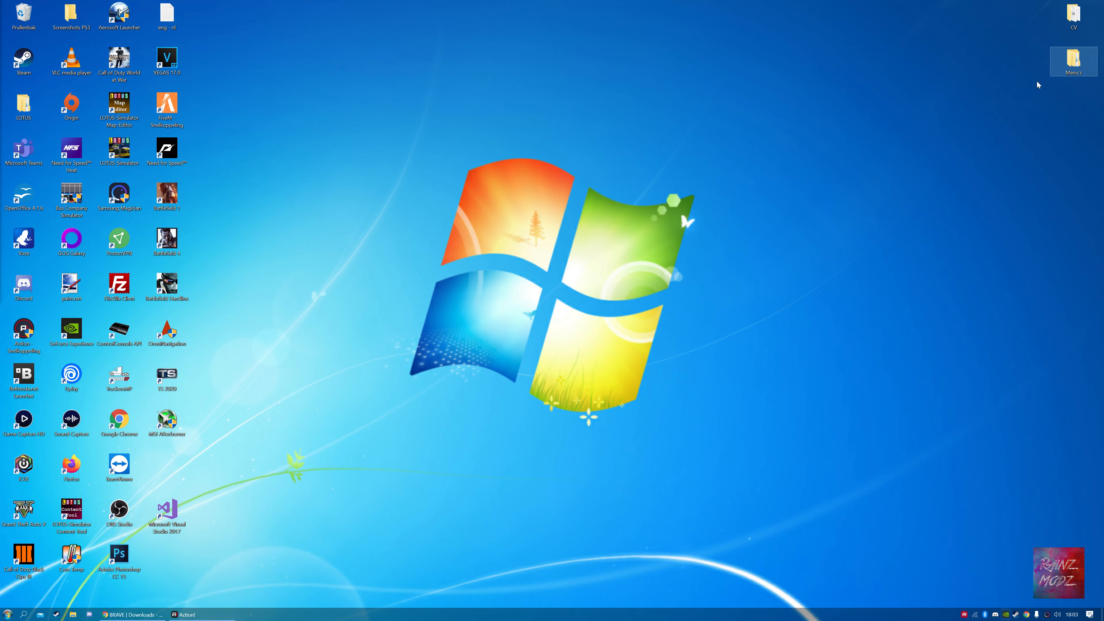
{"action": "double_click", "coordinate": [1073, 58]}
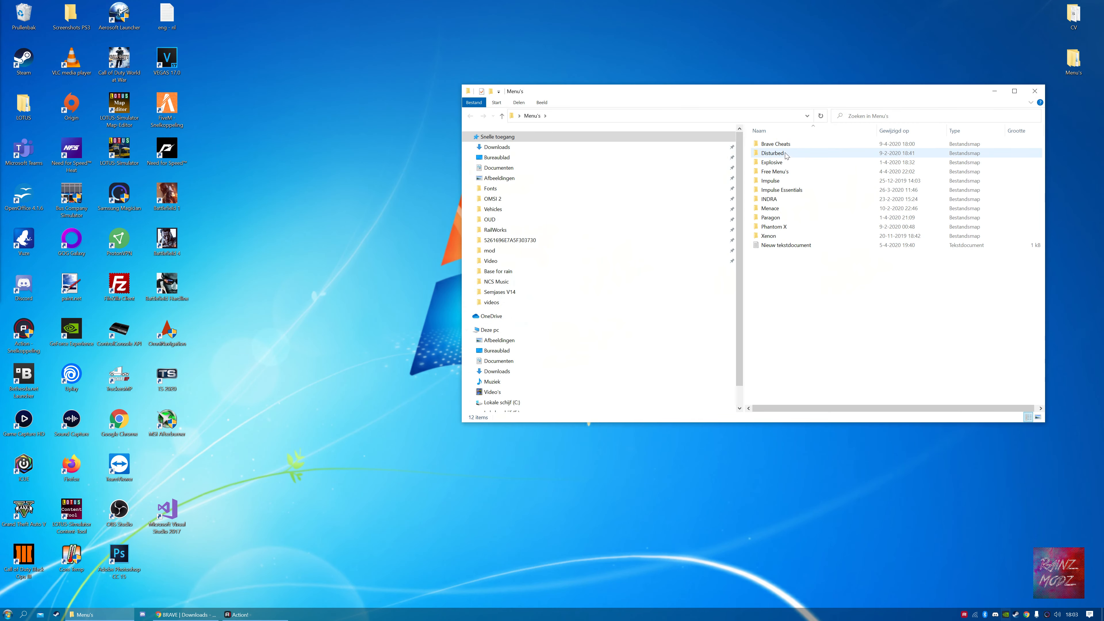
{"action": "right_click", "coordinate": [774, 143]}
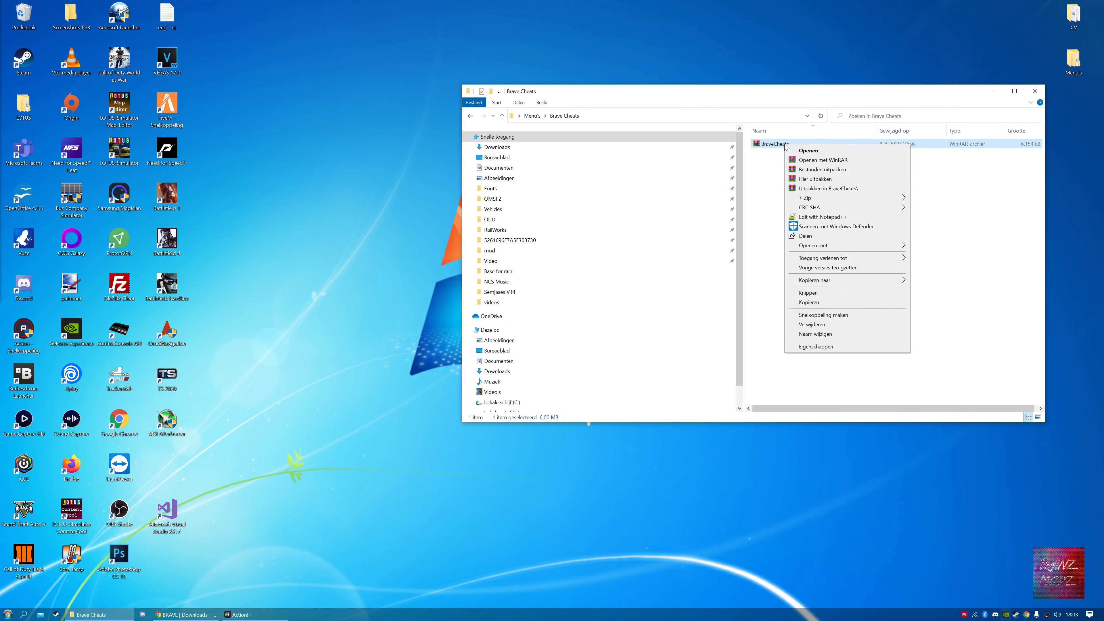
{"action": "left_click", "coordinate": [806, 179]}
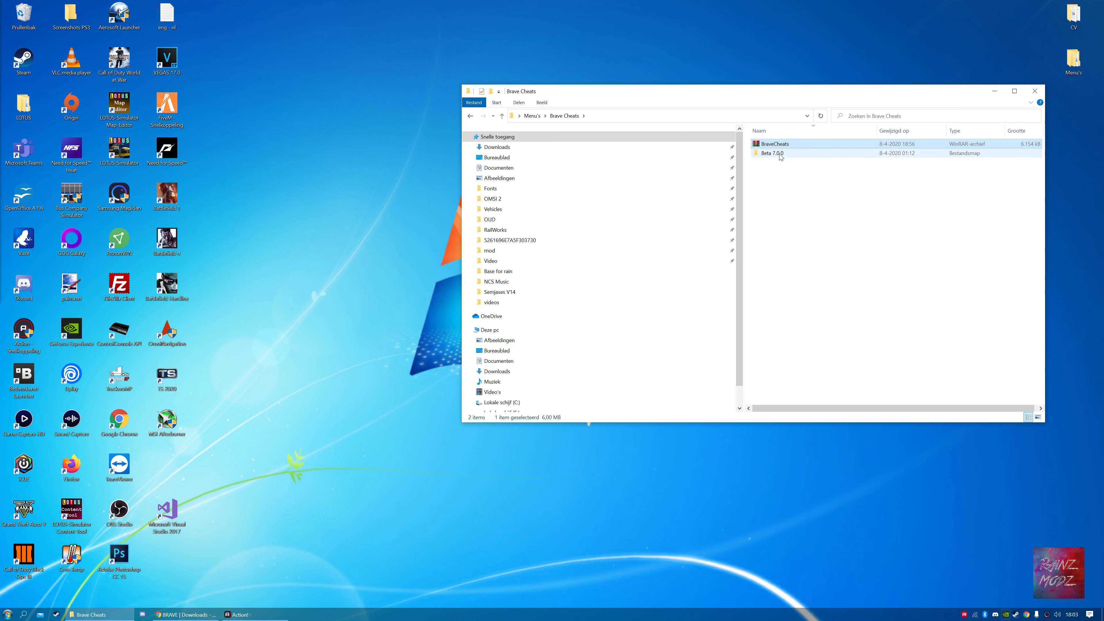
{"action": "mouse_move", "coordinate": [772, 153]}
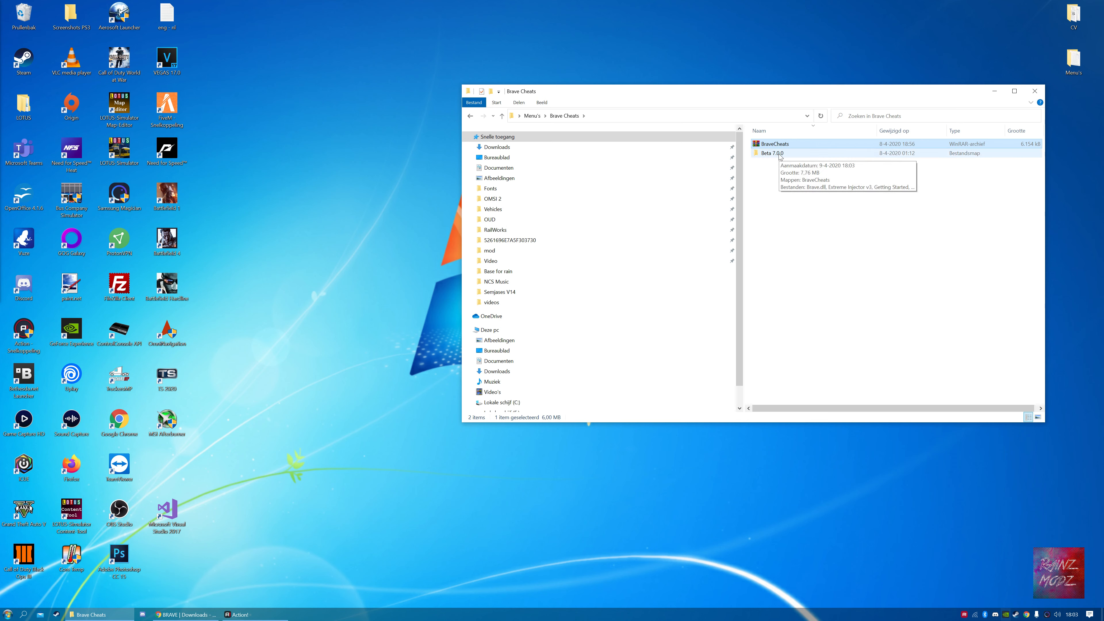
- Enter the extracted Beta 7.0.0 folder and bring up options for the BraveCheats folder
{"action": "double_click", "coordinate": [771, 153]}
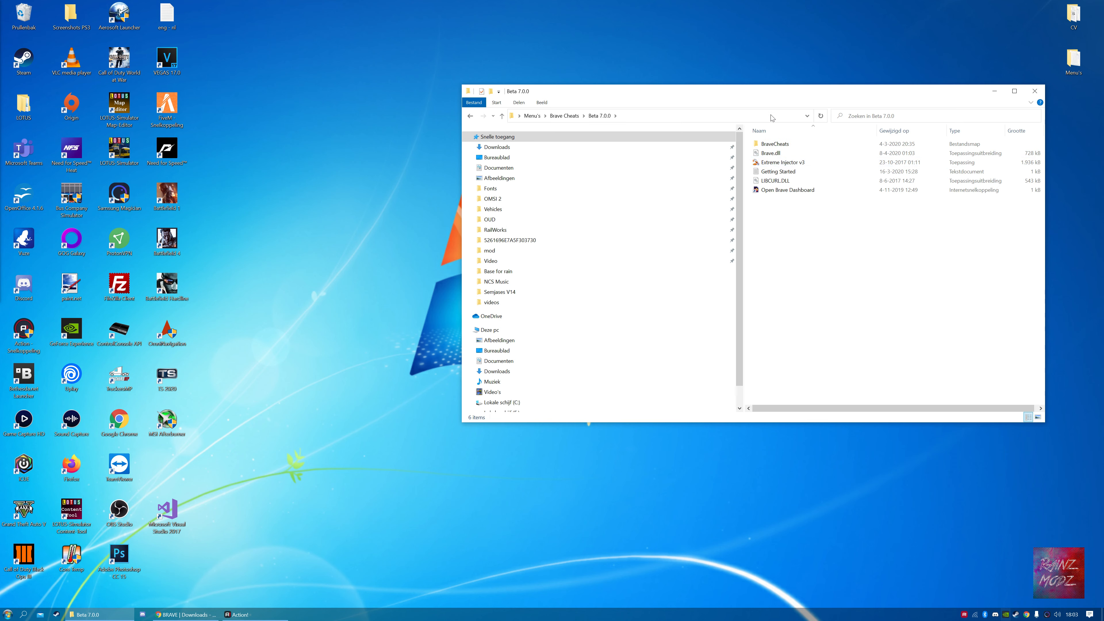
{"action": "mouse_move", "coordinate": [781, 162]}
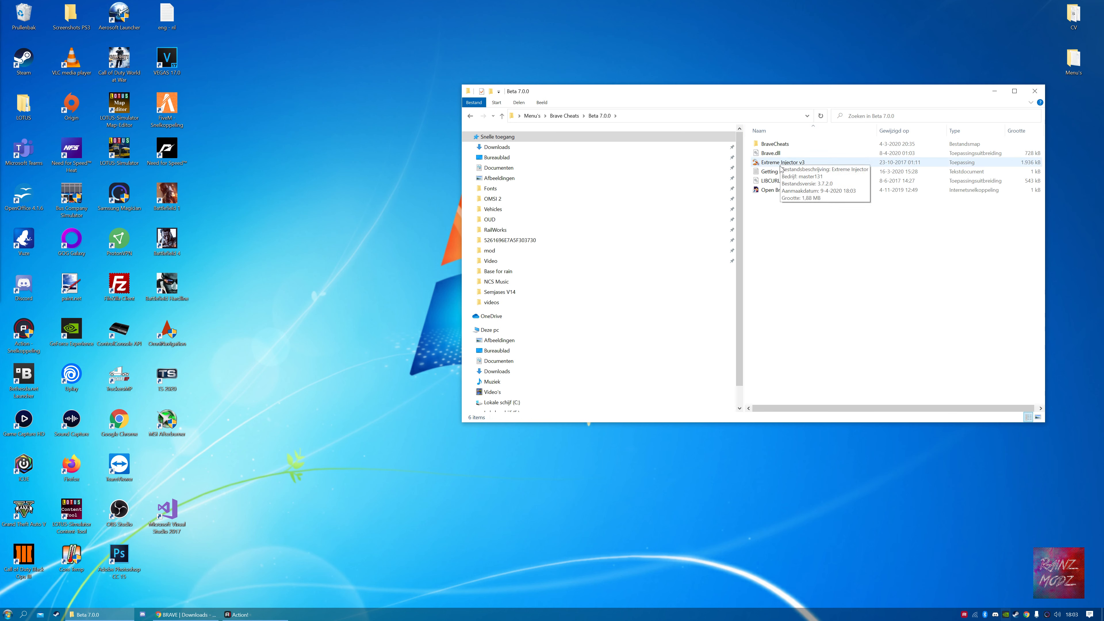
{"action": "mouse_move", "coordinate": [775, 143]}
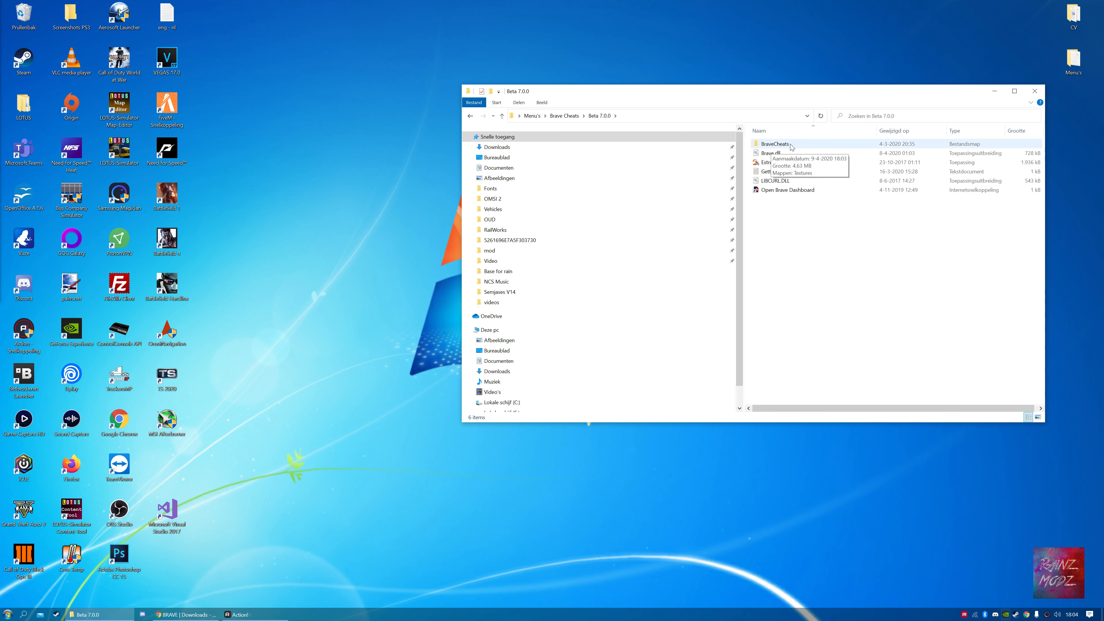
{"action": "mouse_move", "coordinate": [783, 150]}
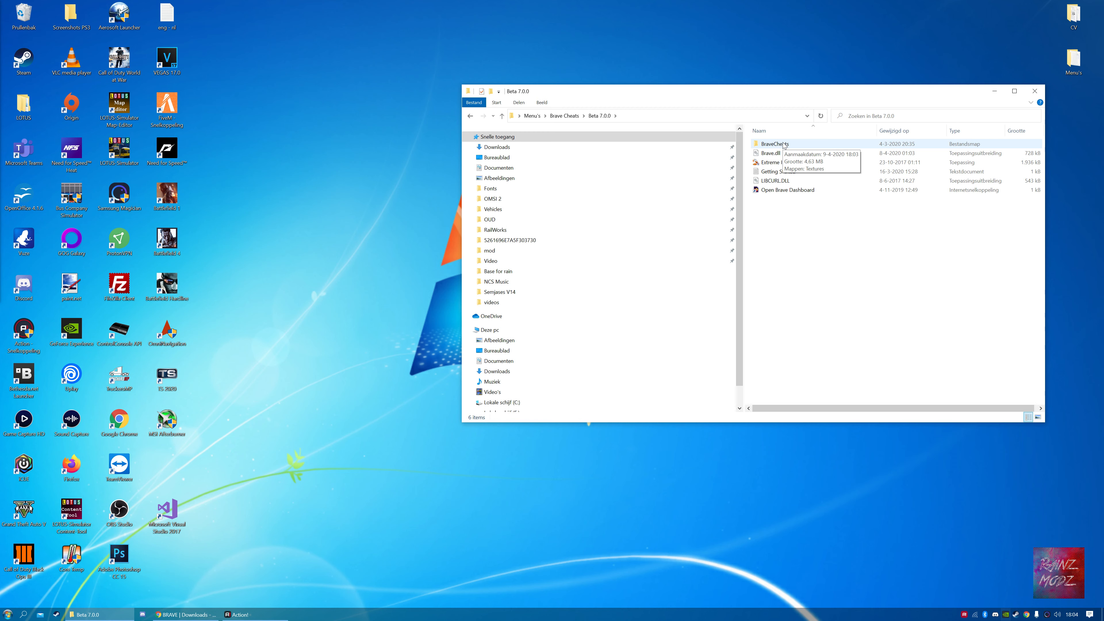
{"action": "right_click", "coordinate": [767, 144]}
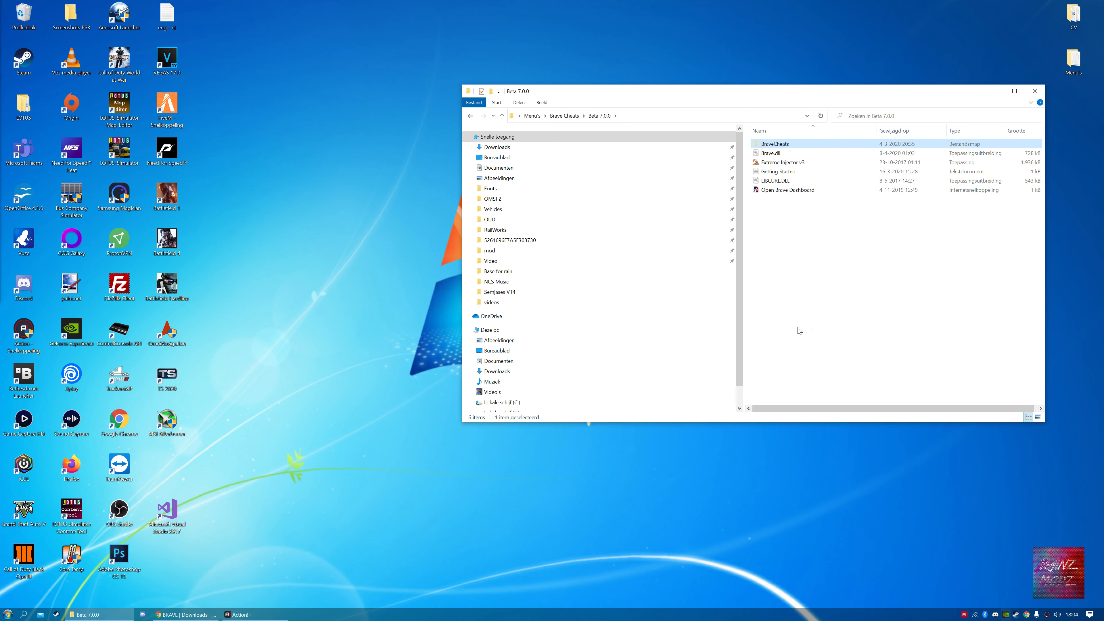
{"action": "mouse_move", "coordinate": [21, 614]}
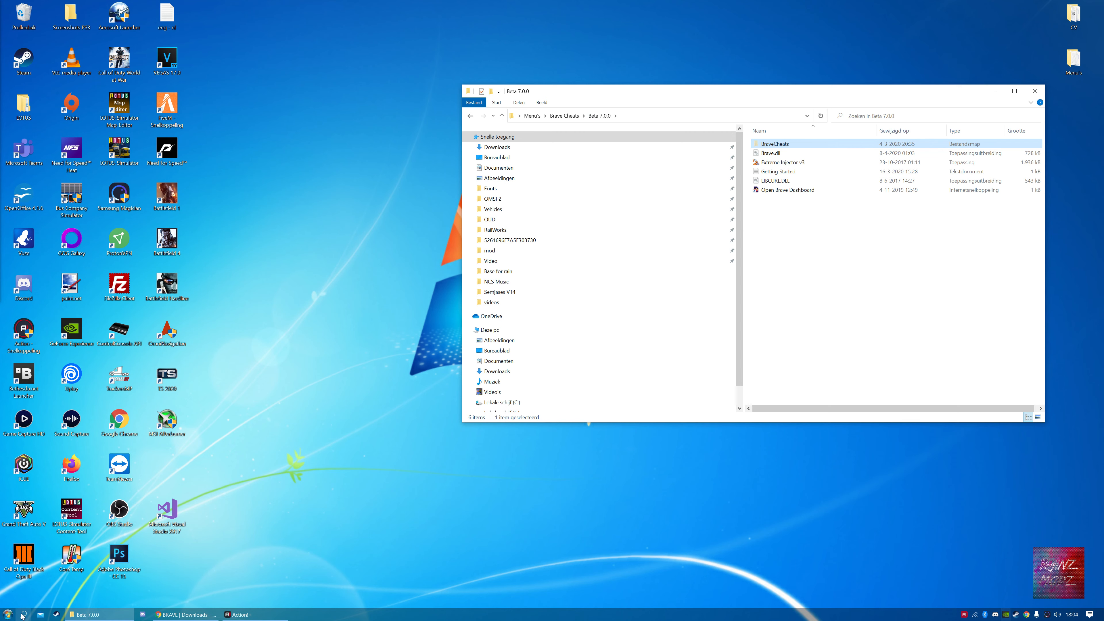
- Reach the AppData Roaming folder via Run with %appdata%
{"action": "type", "text": "uitvoeren"}
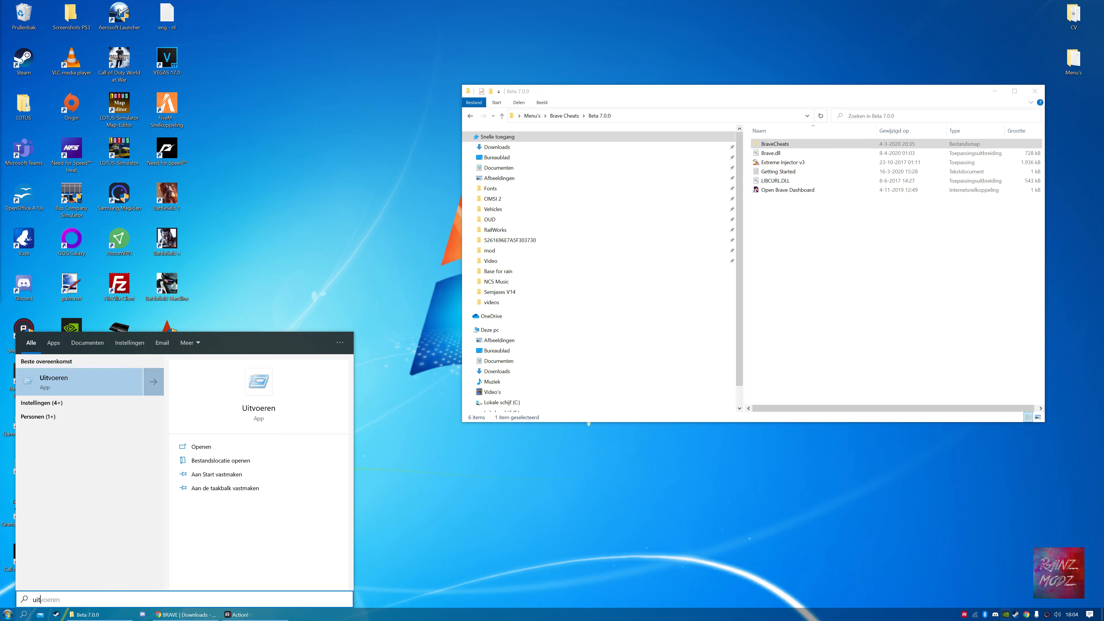
{"action": "left_click", "coordinate": [200, 445]}
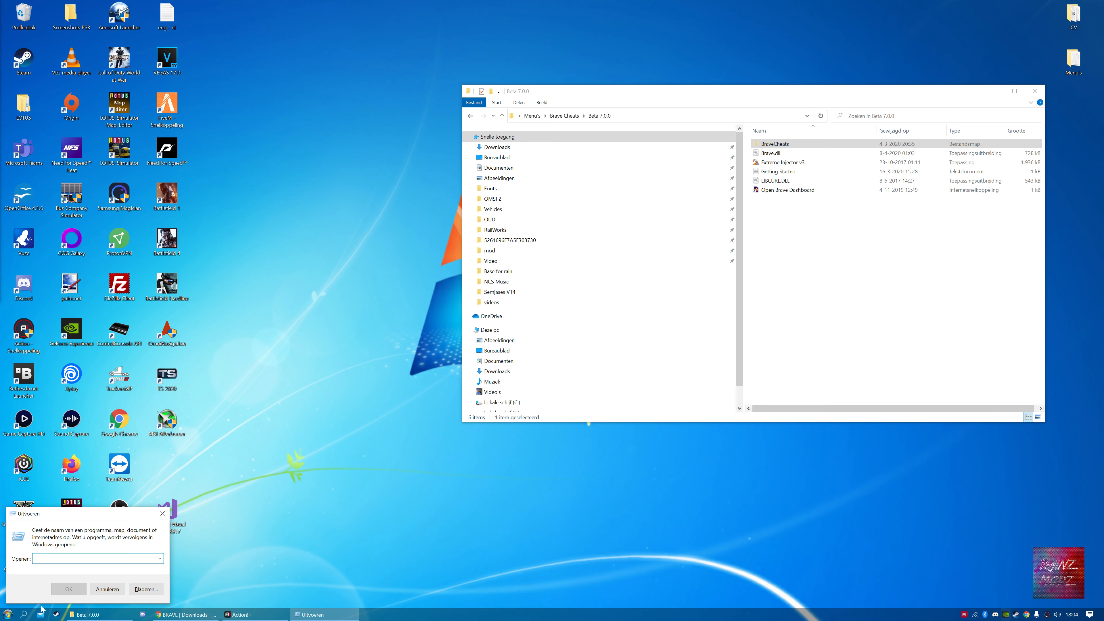
{"action": "type", "text": "%appdata%"}
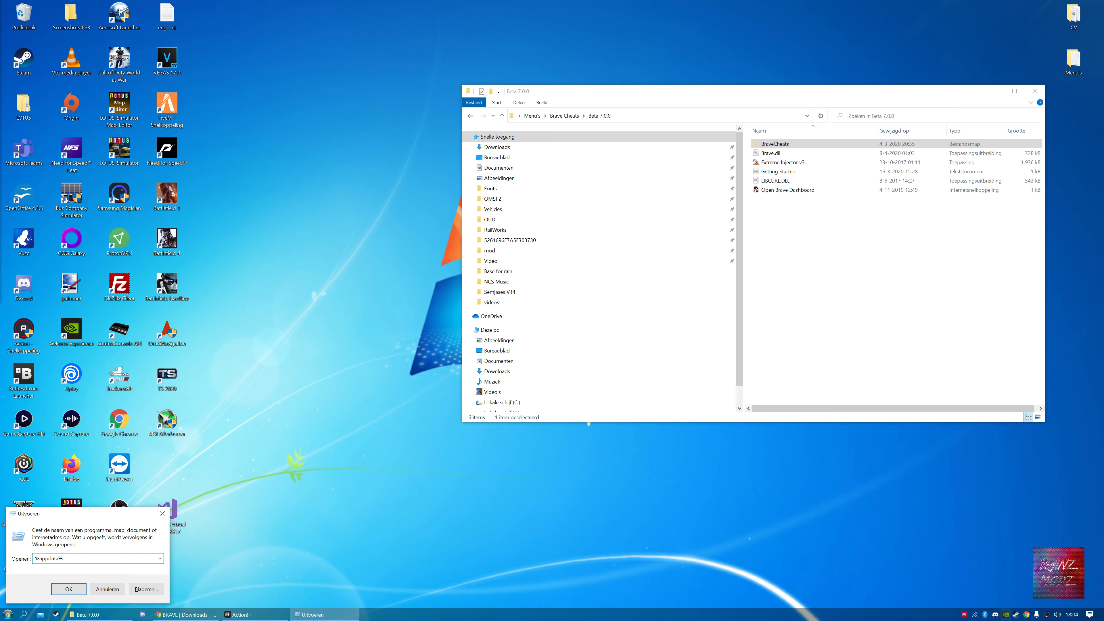
{"action": "left_click", "coordinate": [68, 588]}
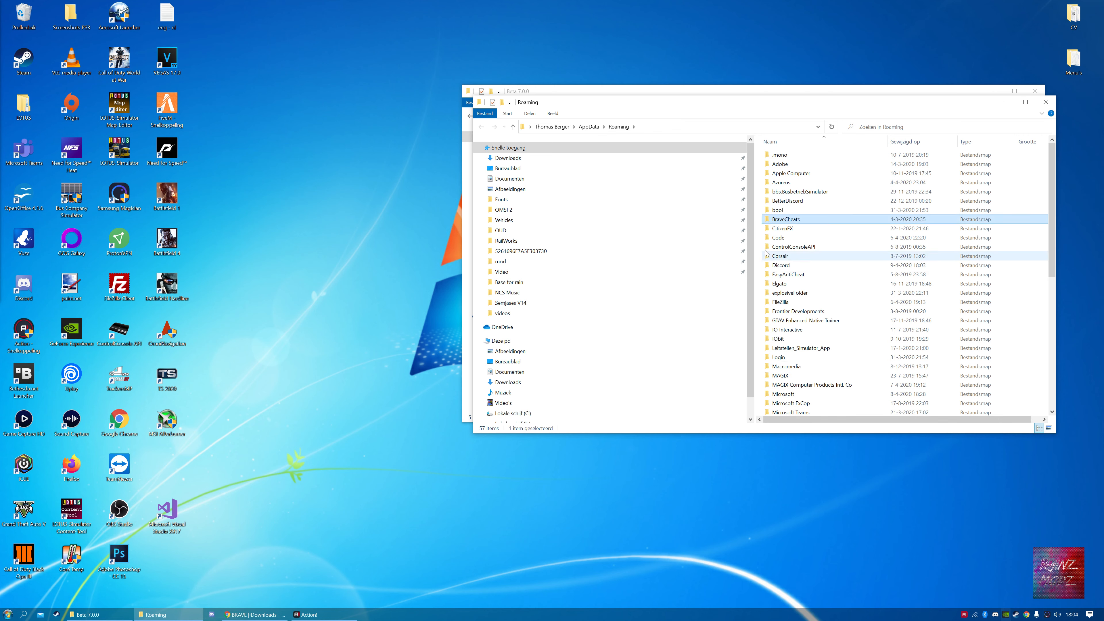
- Check the moved BraveCheats folder in Roaming, including its Textures subfolder
{"action": "double_click", "coordinate": [784, 219]}
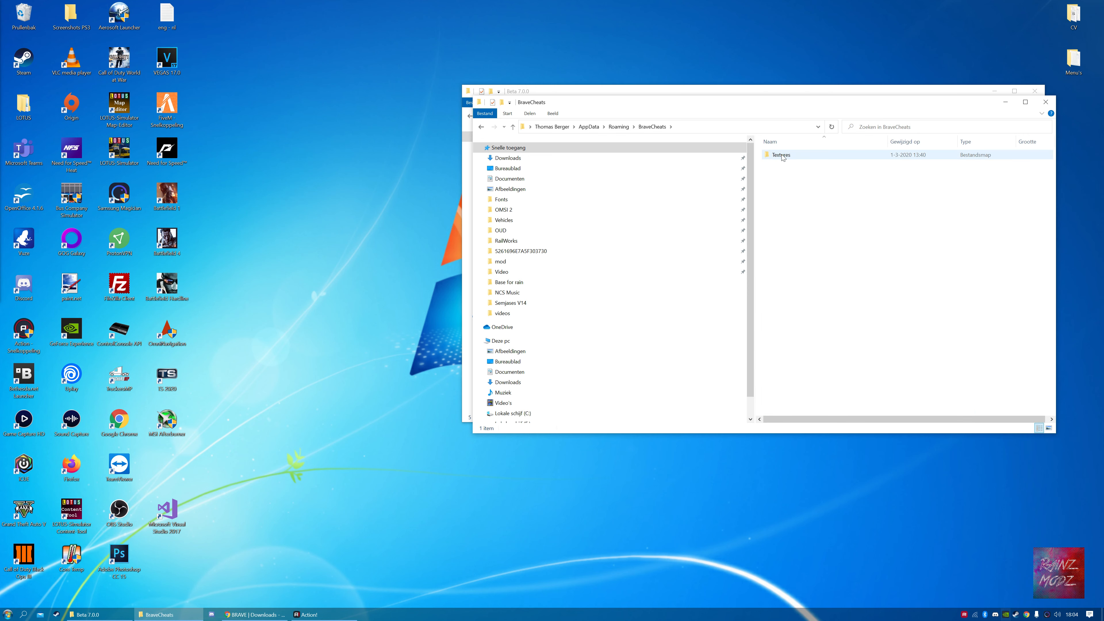
{"action": "double_click", "coordinate": [781, 154]}
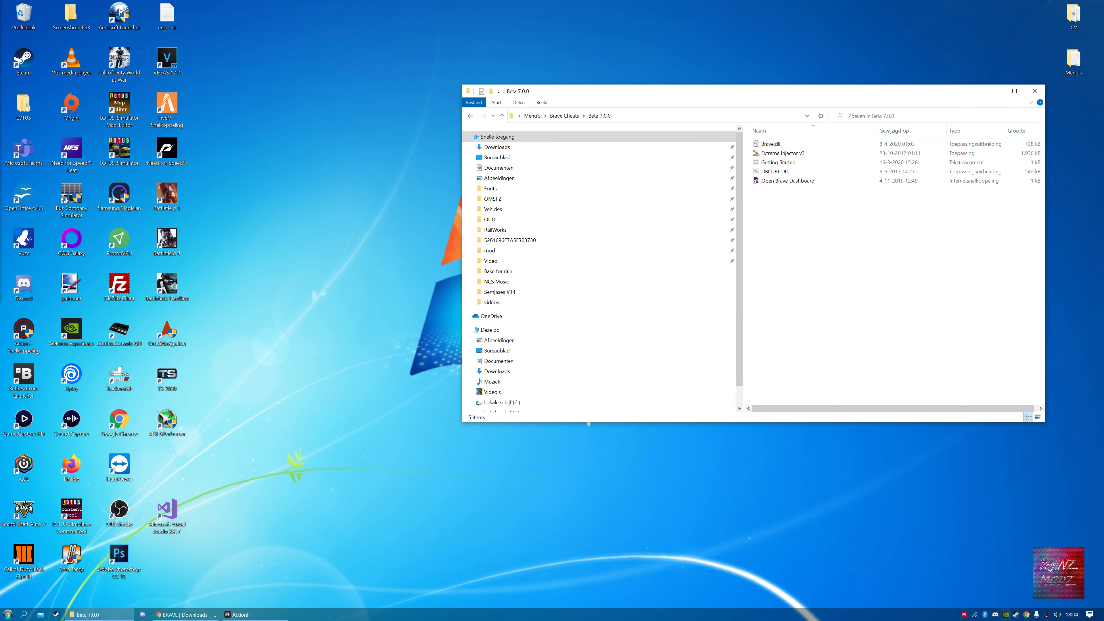
{"action": "mouse_move", "coordinate": [126, 271]}
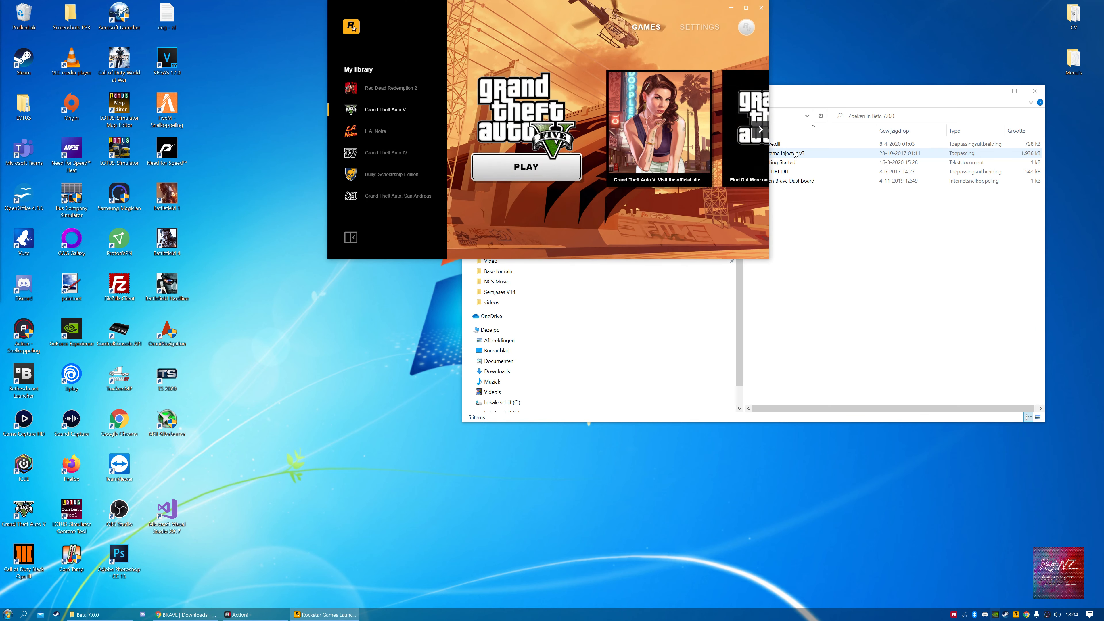
- Launch Grand Theft Auto V from the Rockstar Games Launcher library
{"action": "left_click", "coordinate": [526, 167]}
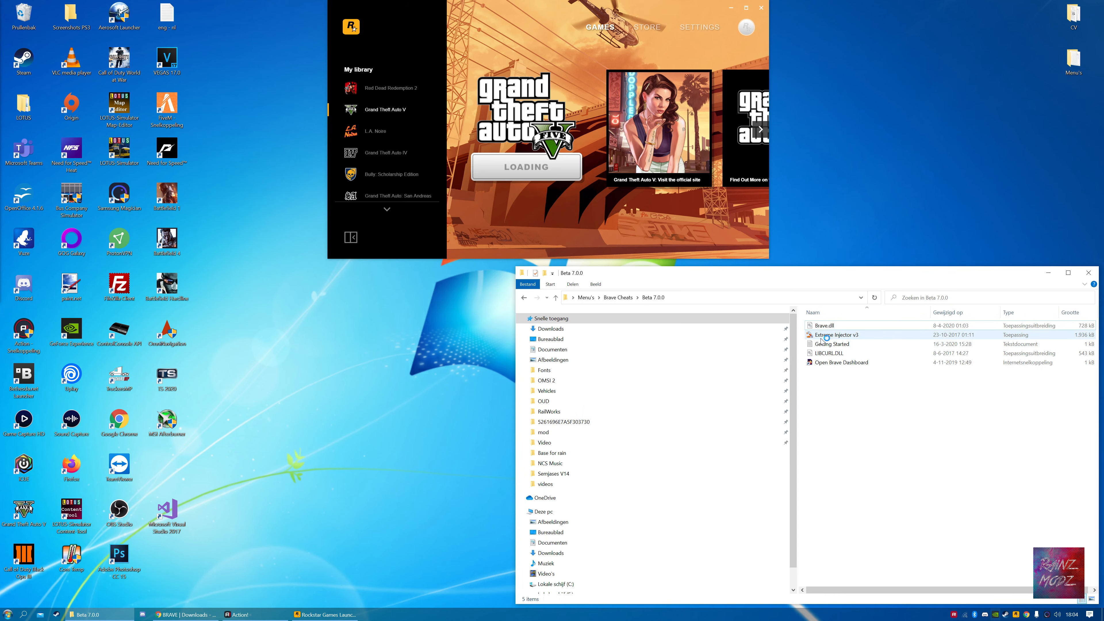
{"action": "mouse_move", "coordinate": [836, 334]}
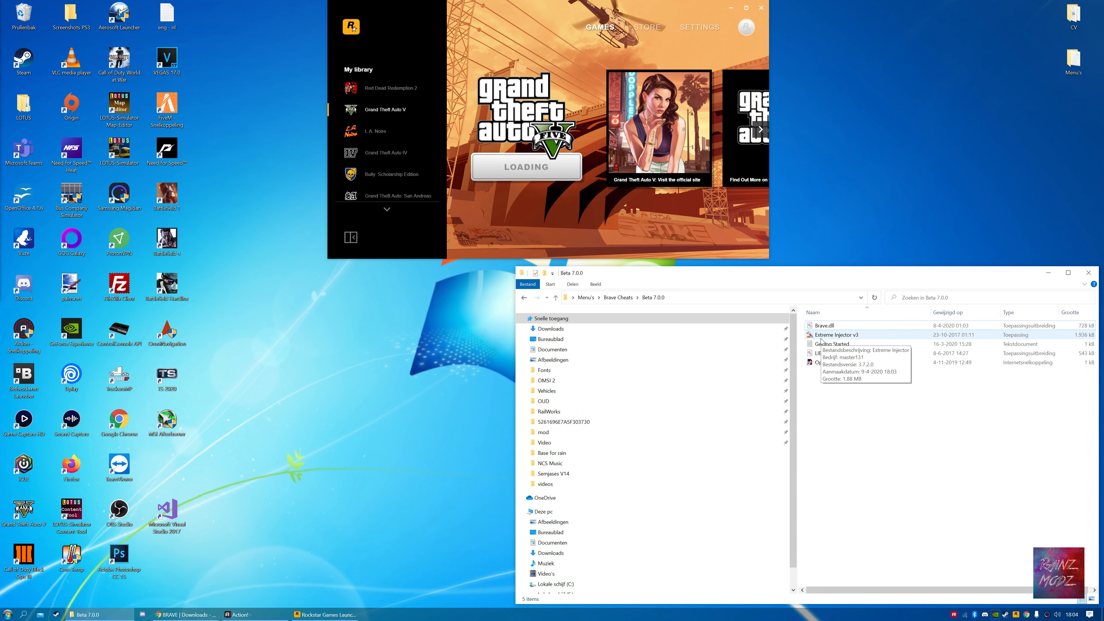
{"action": "left_click", "coordinate": [836, 335]}
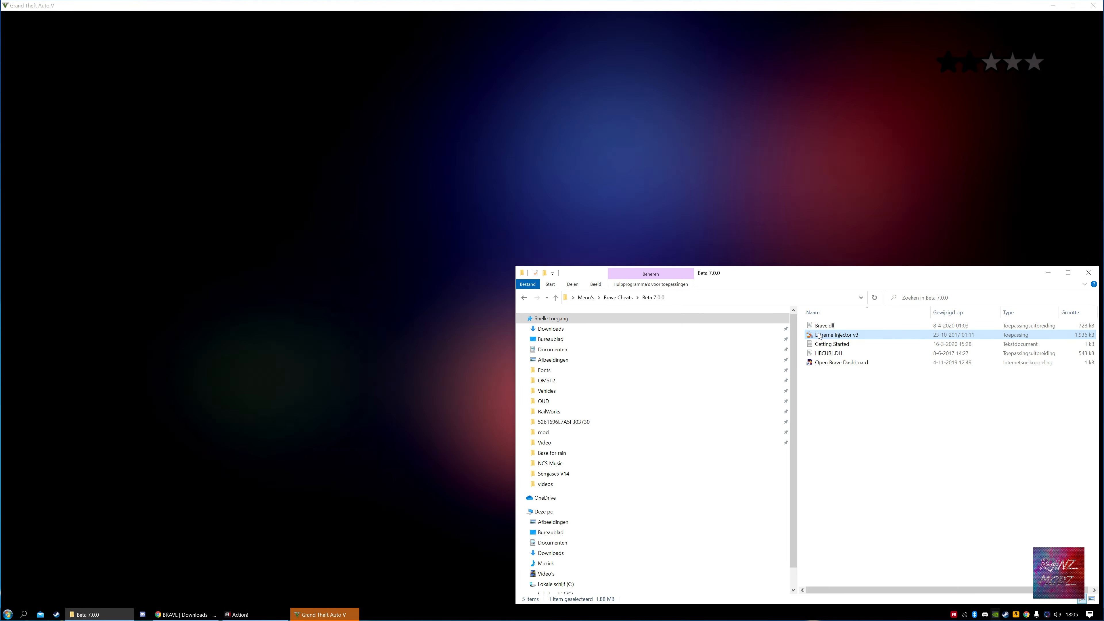
- Run Extreme Injector v3 as admin, dismiss the update notice and list running processes
{"action": "double_click", "coordinate": [835, 335]}
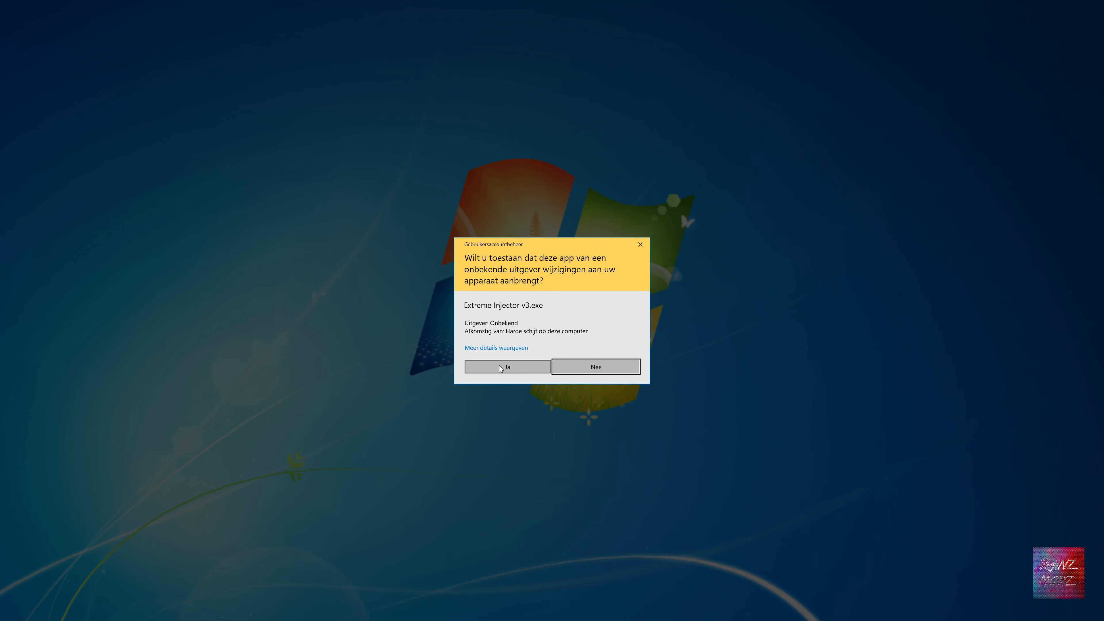
{"action": "left_click", "coordinate": [506, 366]}
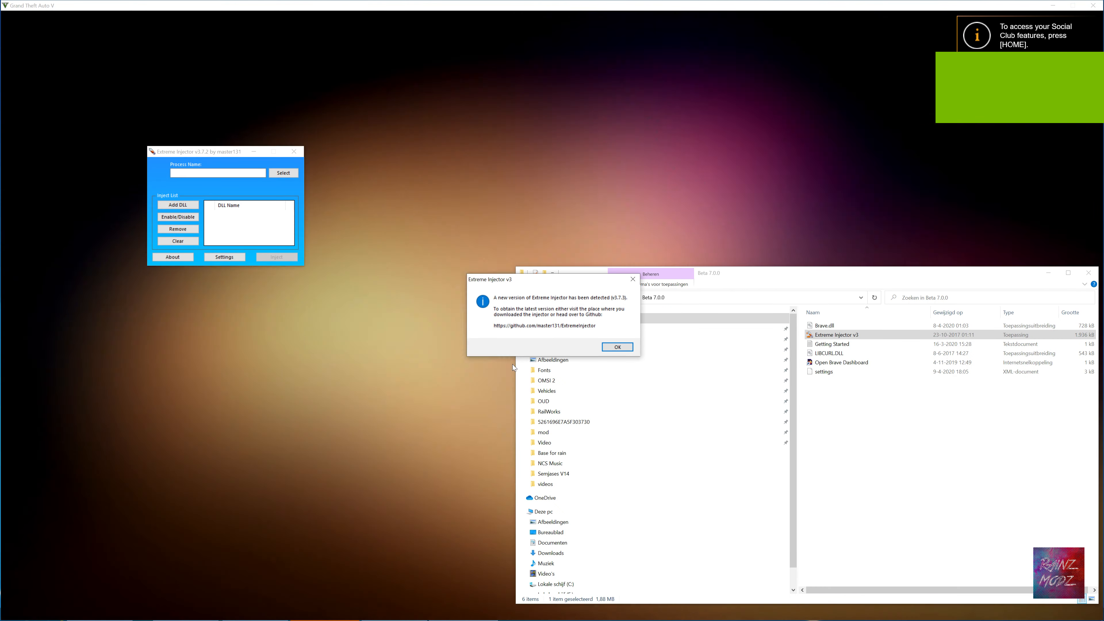
{"action": "left_click", "coordinate": [615, 346]}
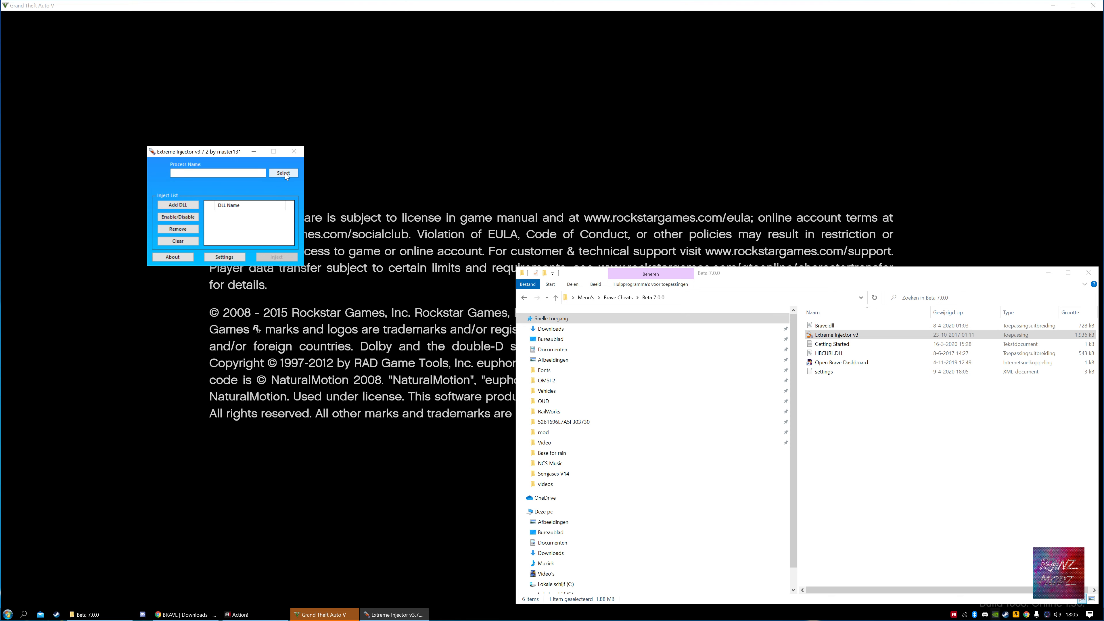
{"action": "left_click", "coordinate": [283, 172]}
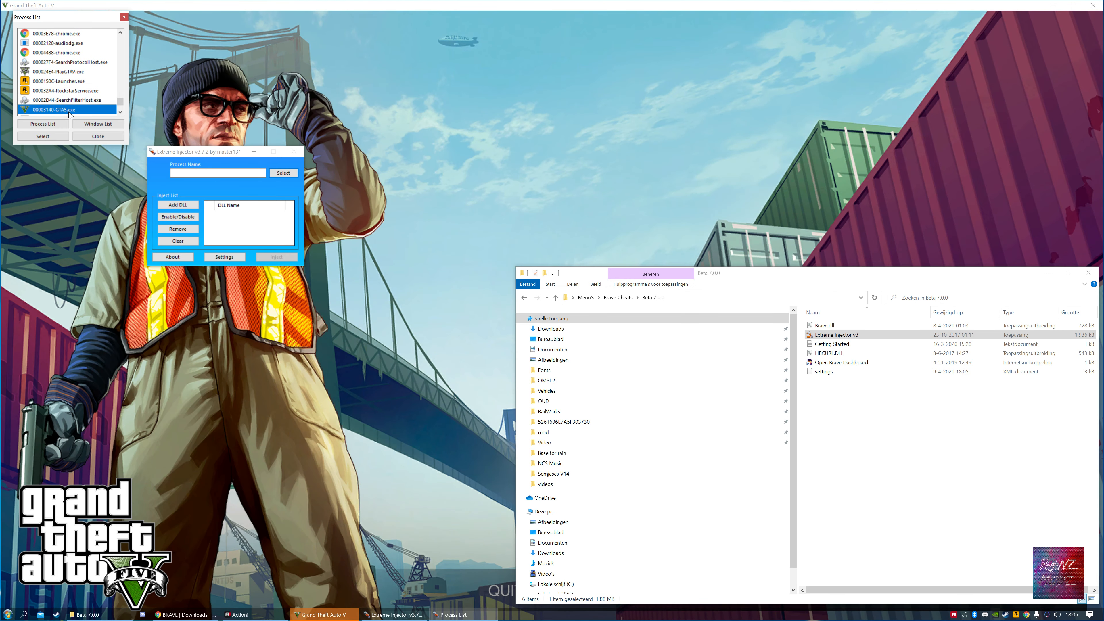
- Set GTA5.exe as the injector's target process
{"action": "left_click", "coordinate": [42, 136]}
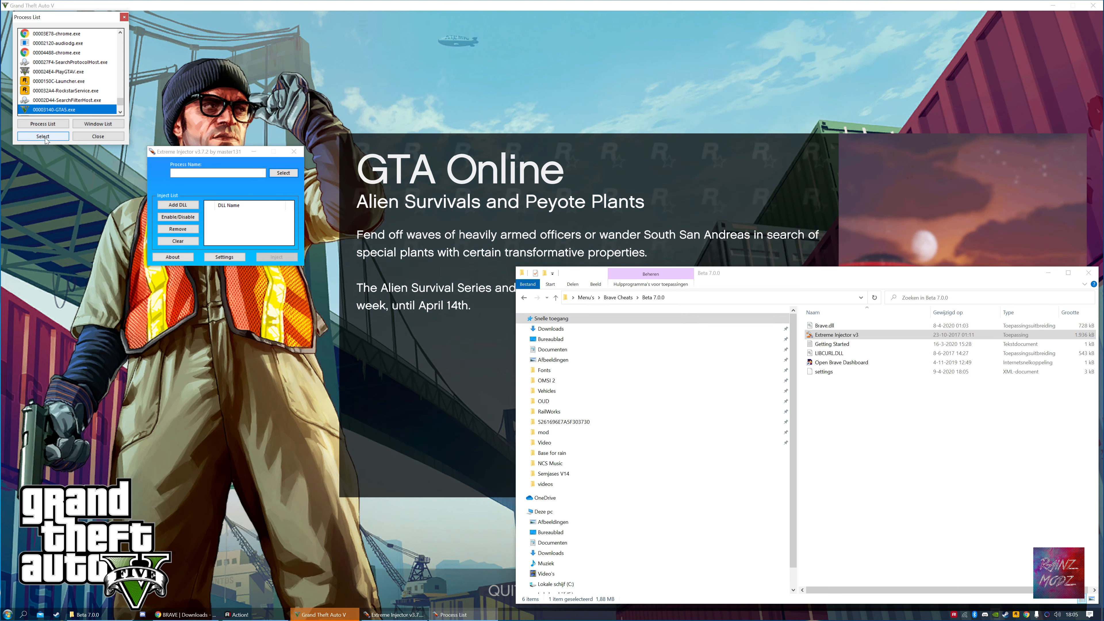
{"action": "left_click", "coordinate": [42, 136]}
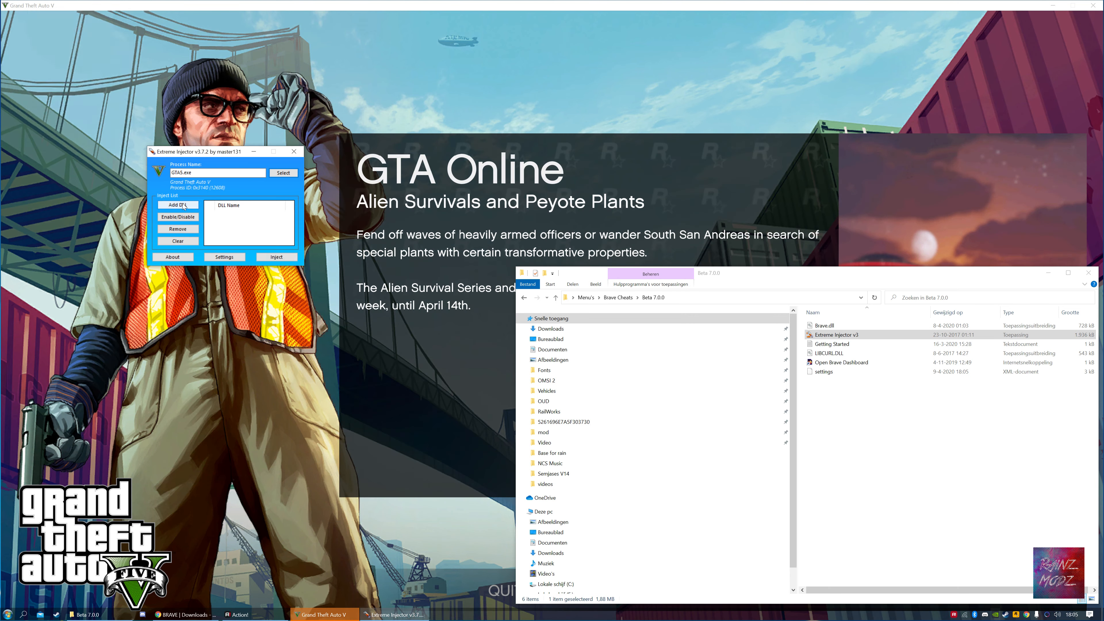
{"action": "left_click", "coordinate": [177, 205]}
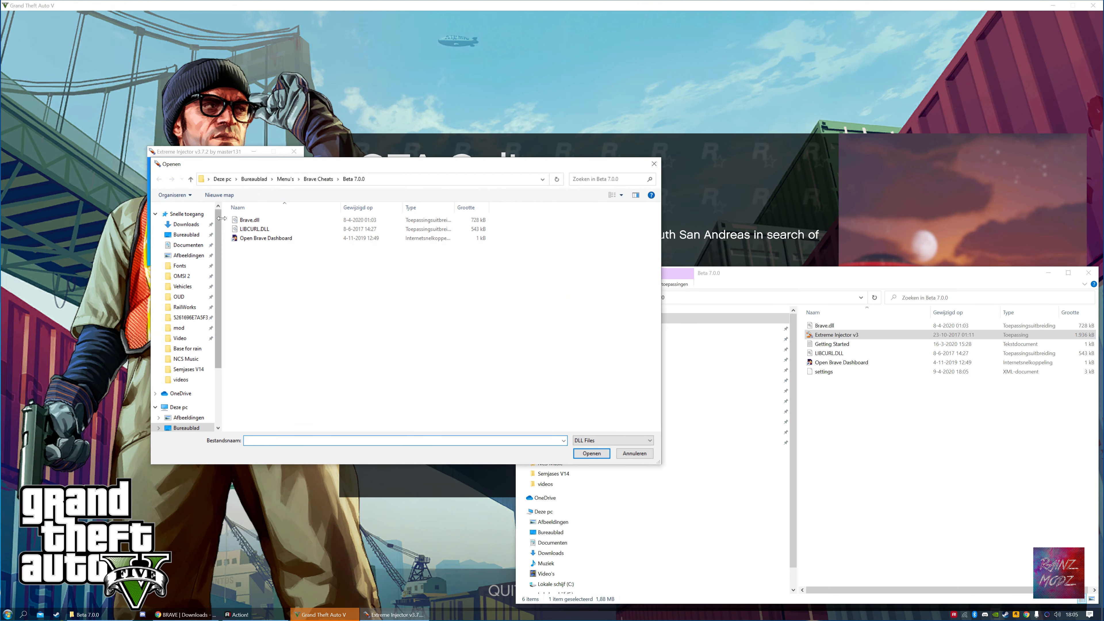
- Add LIBCURL.DLL and Brave.dll from the Beta 7.0.0 folder to the inject list
{"action": "left_click", "coordinate": [248, 220]}
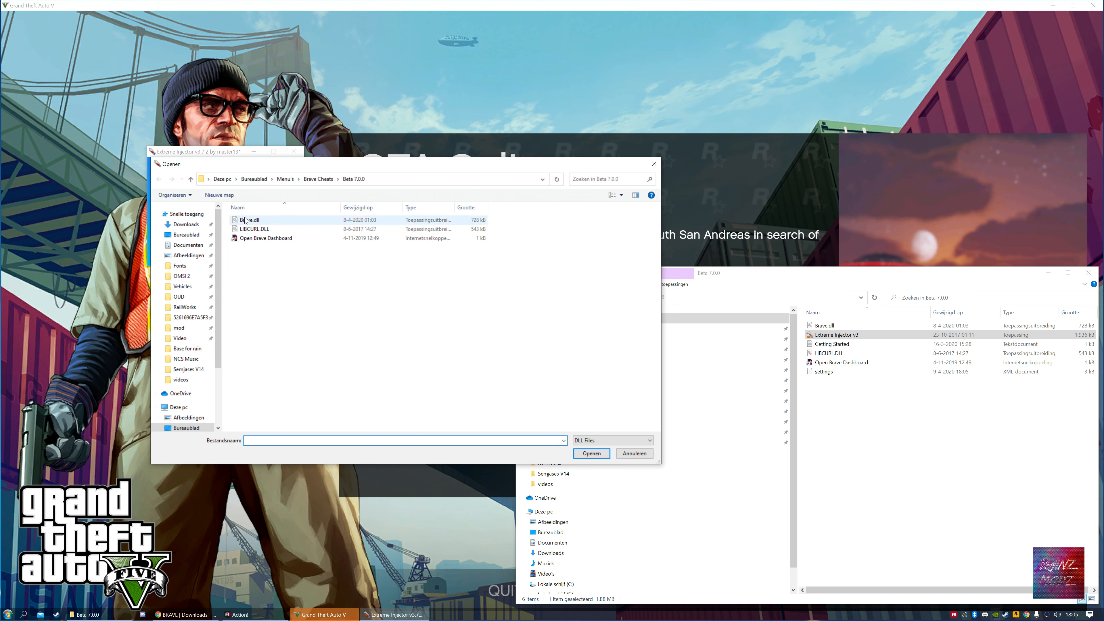
{"action": "mouse_move", "coordinate": [251, 228]}
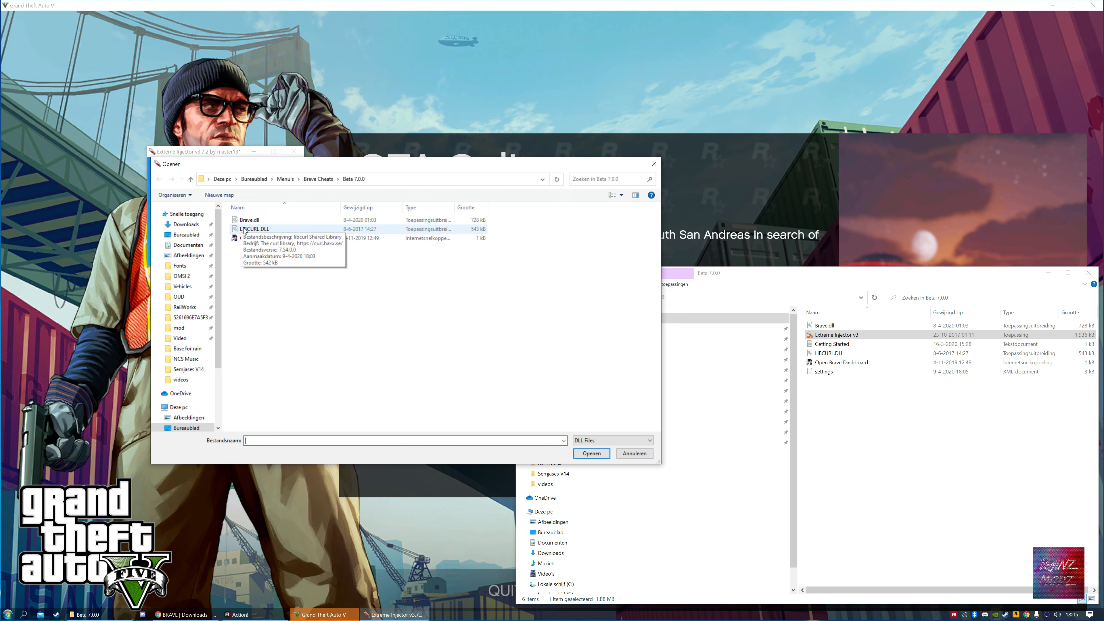
{"action": "left_click", "coordinate": [591, 452]}
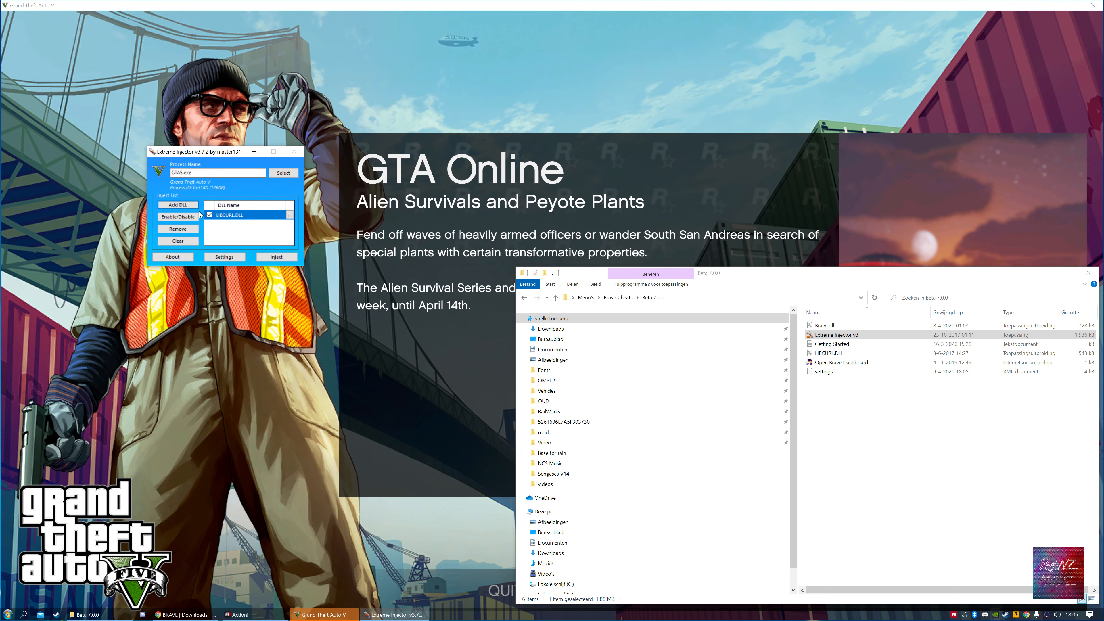
{"action": "left_click", "coordinate": [178, 205]}
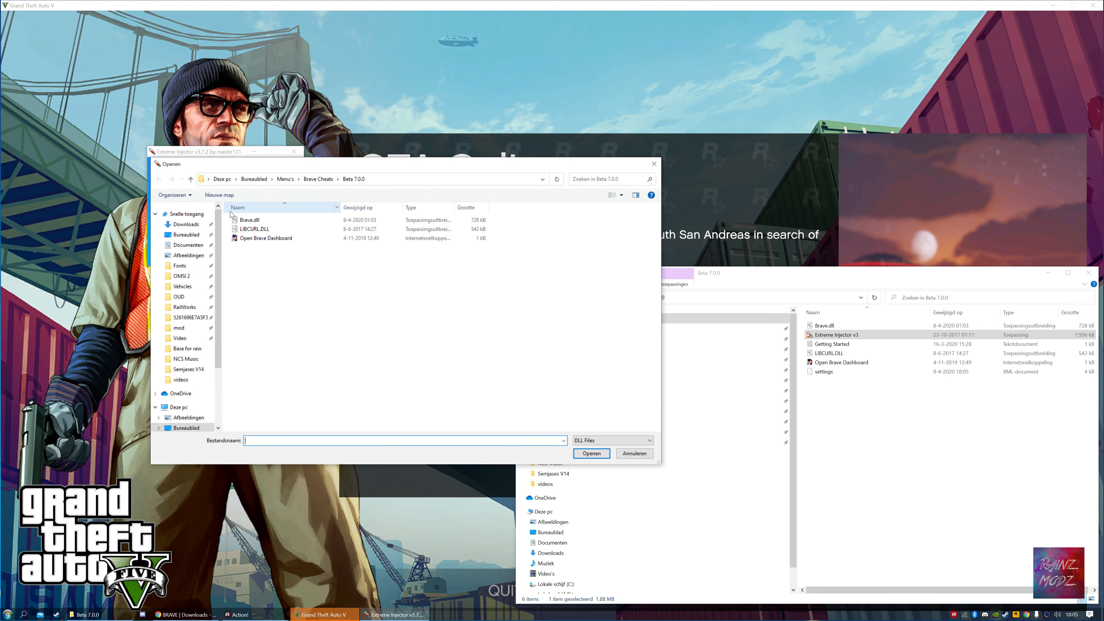
{"action": "left_click", "coordinate": [591, 453]}
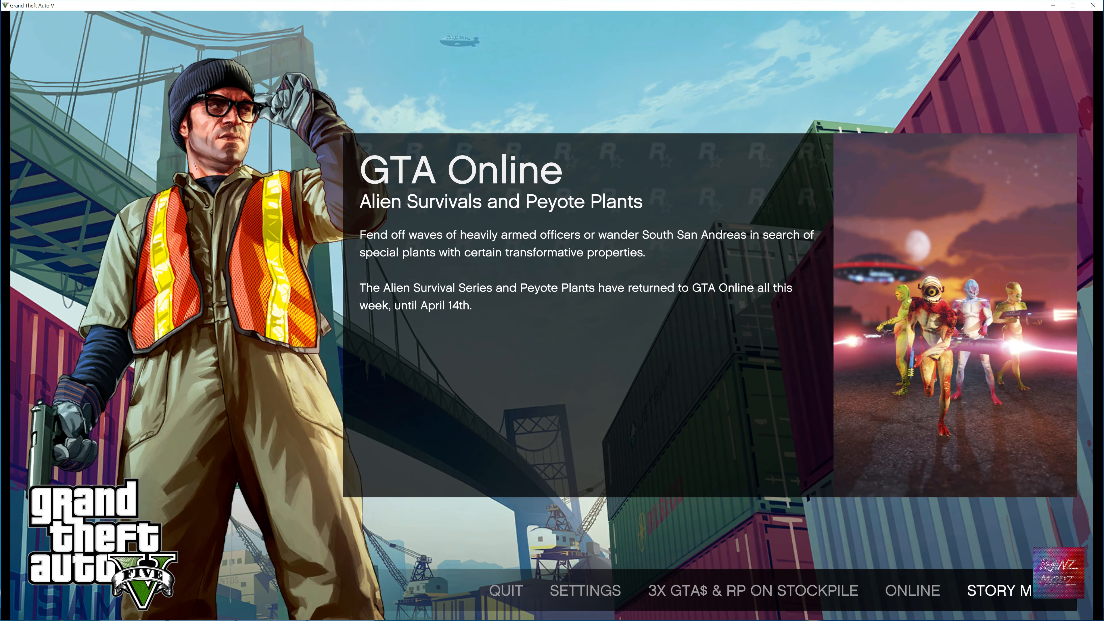
- Inject LIBCURL.DLL and Brave.dll into GTA5.exe and acknowledge the success message
{"action": "left_click", "coordinate": [1000, 590]}
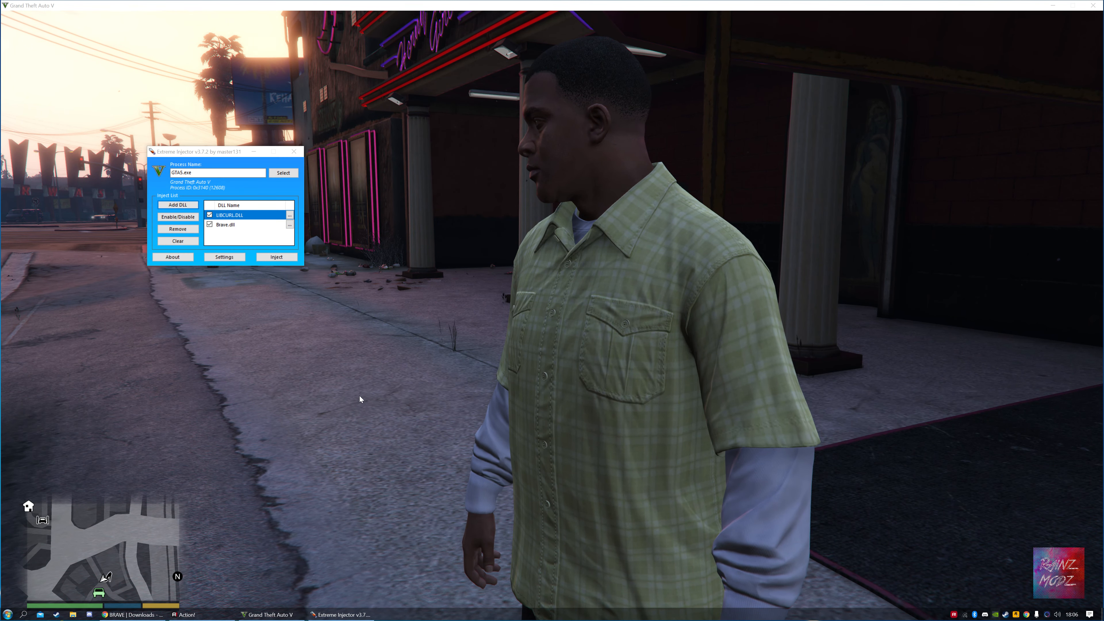
{"action": "left_click", "coordinate": [277, 256]}
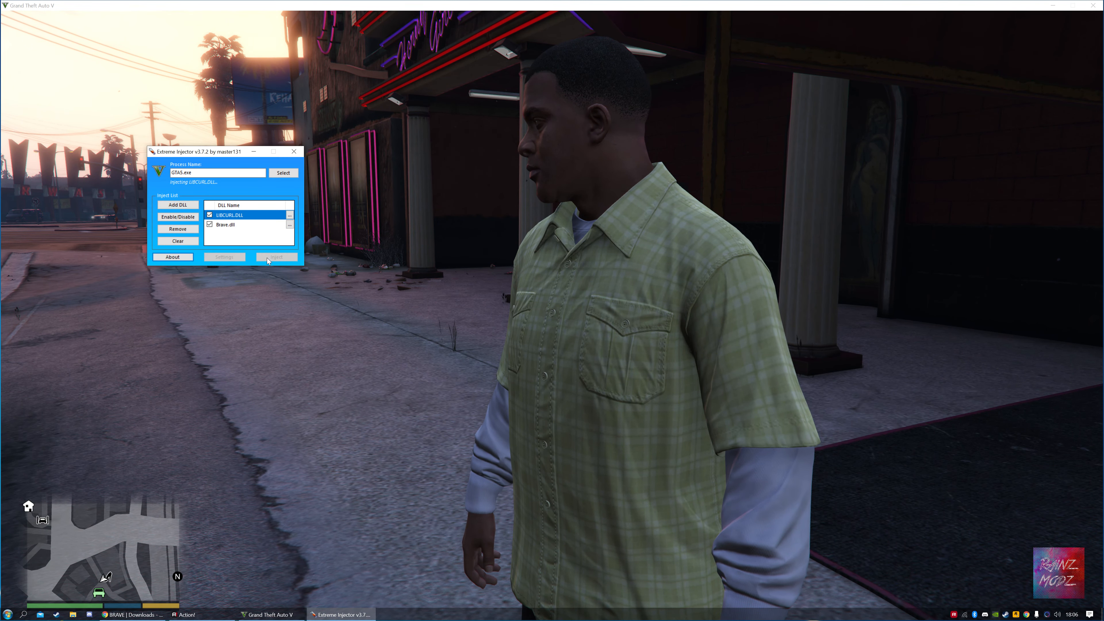
{"action": "left_click", "coordinate": [277, 257]}
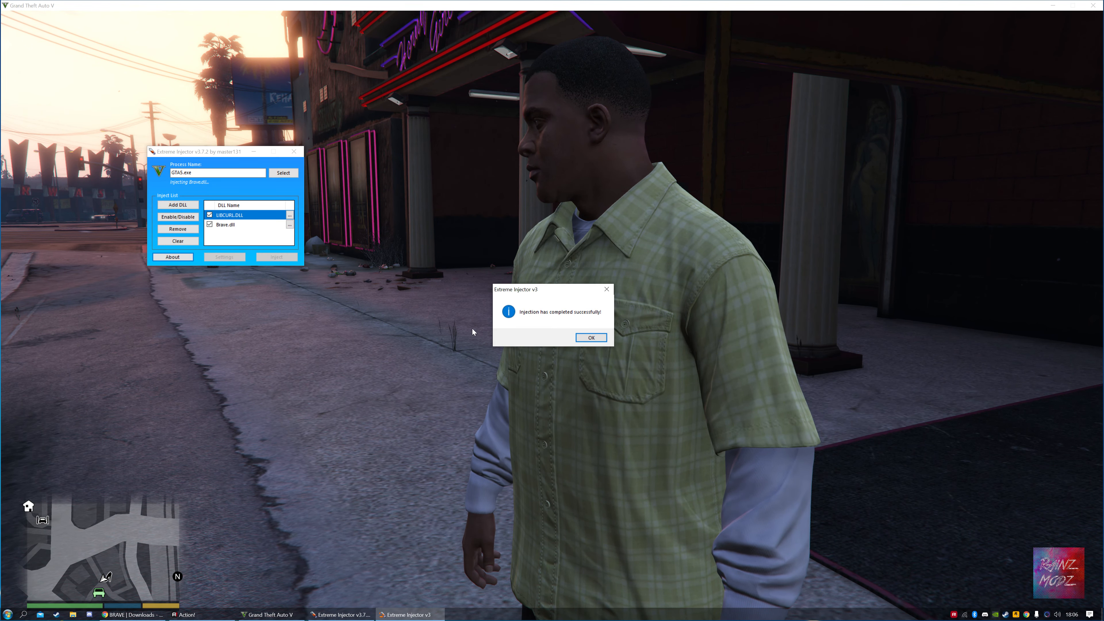
{"action": "left_click", "coordinate": [590, 338]}
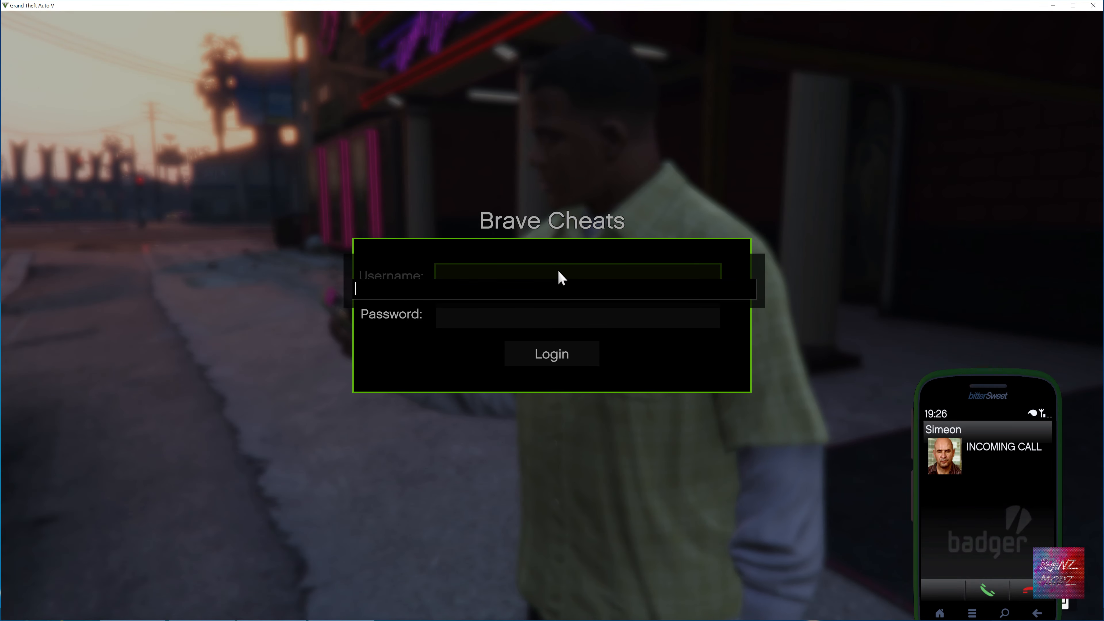
- Log in to Brave Cheats in-game with username Rao and the password
{"action": "type", "text": "Rao"}
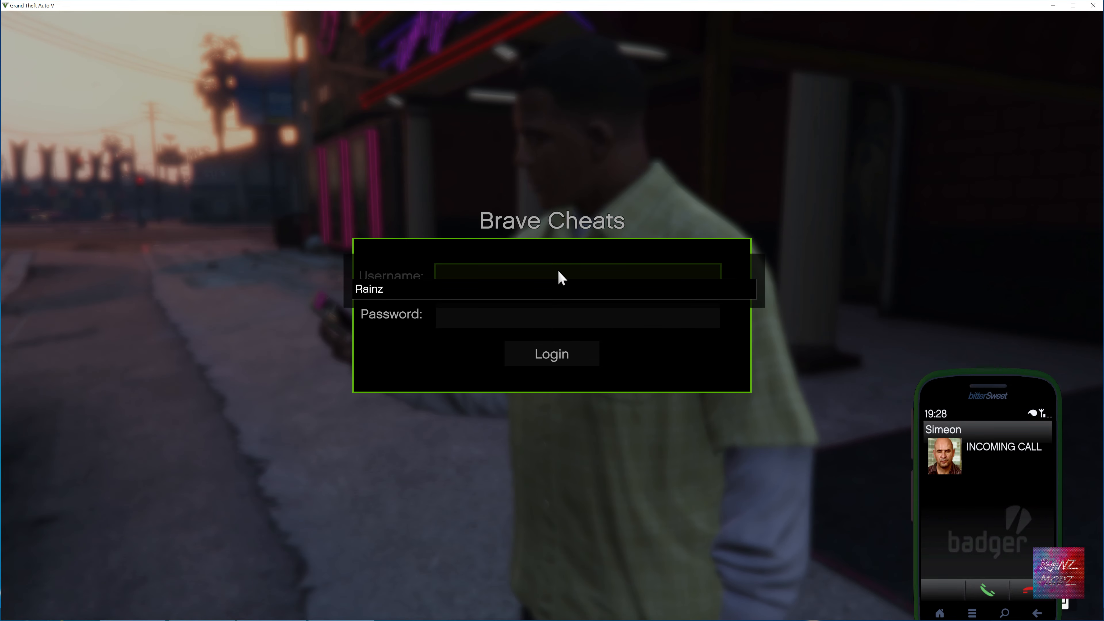
{"action": "type", "text": "Modz"}
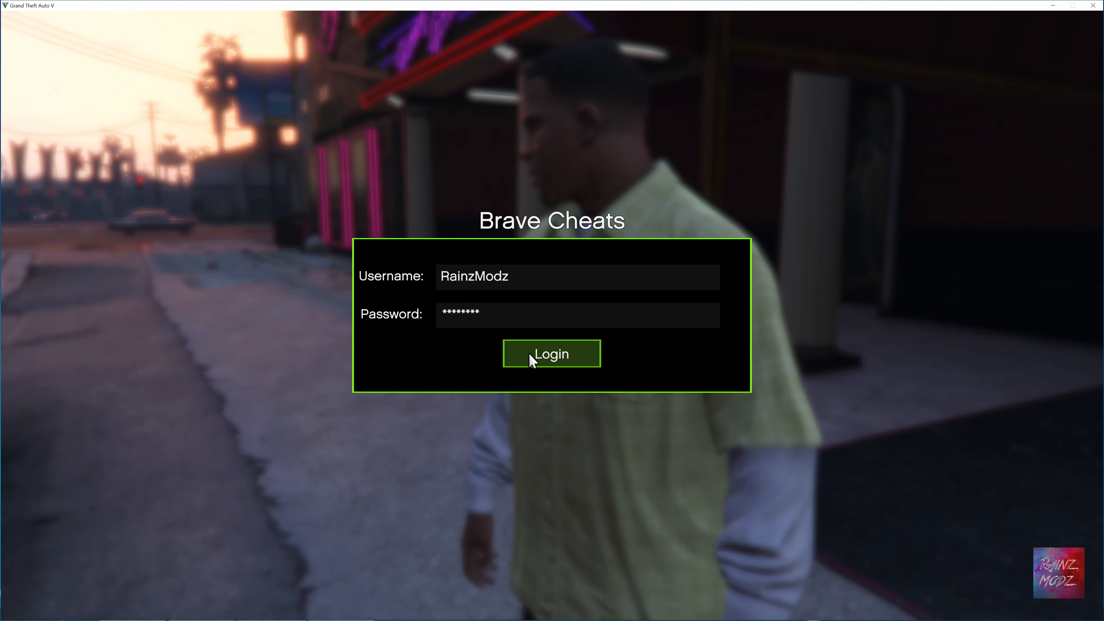
{"action": "left_click", "coordinate": [551, 352]}
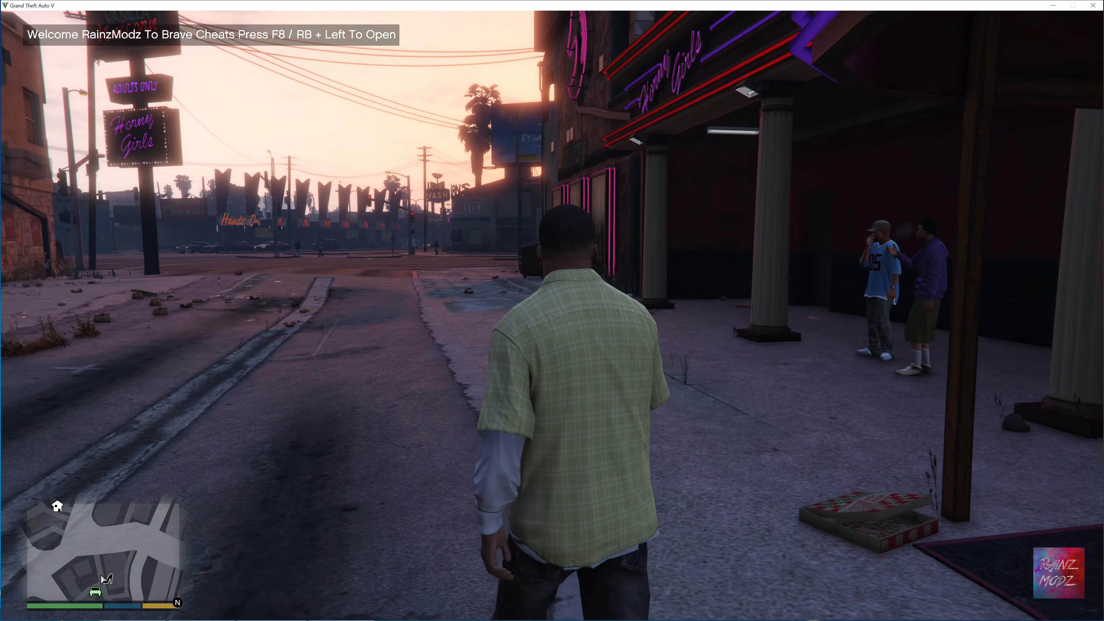
- Bring up the BRAVE PC 7.0.0 Beta mod menu with F8
{"action": "key", "text": "w"}
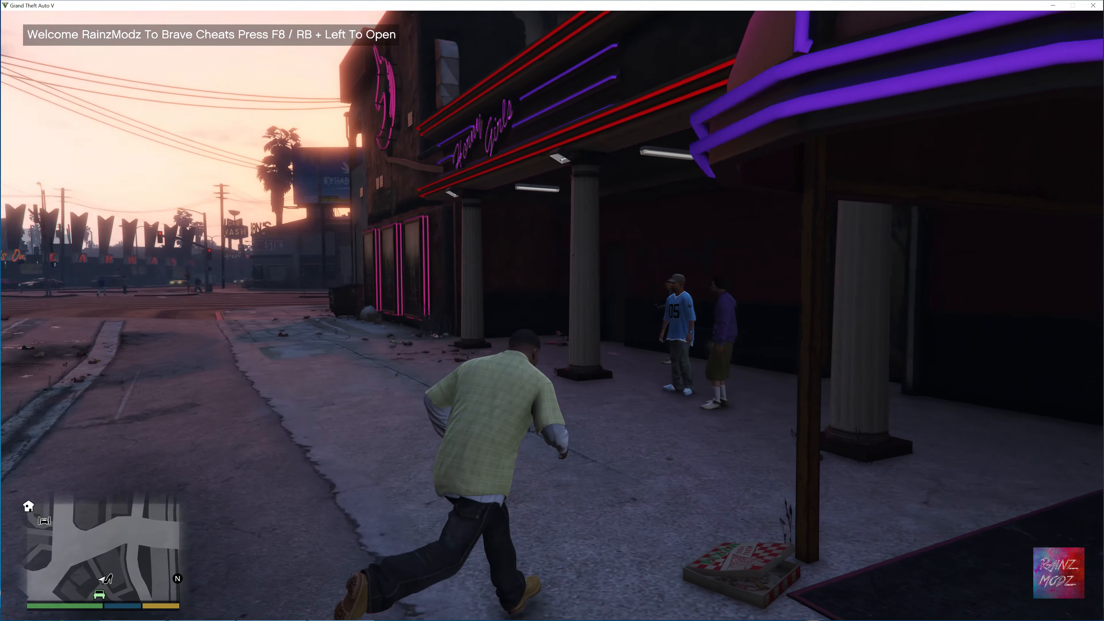
{"action": "key", "text": "F8"}
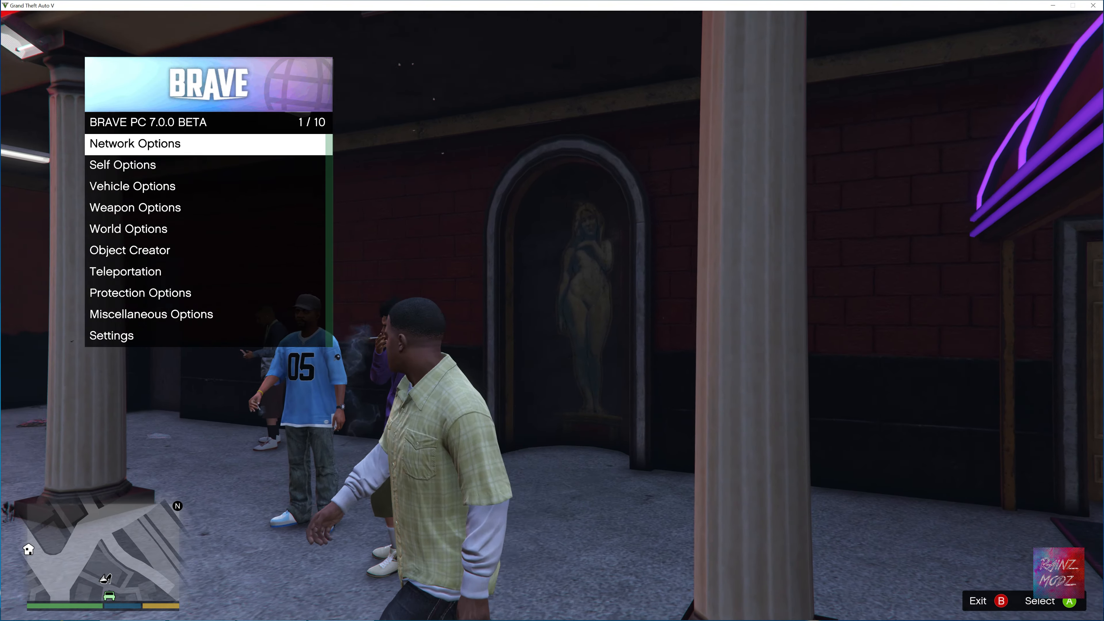